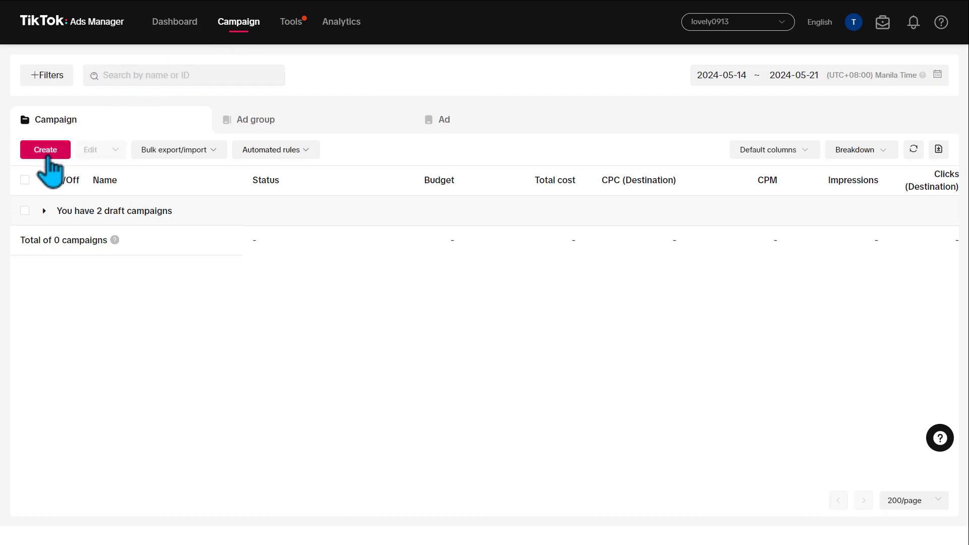
Create a new campaign and choose Lead generation as the advertising objective
{"action": "left_click", "coordinate": [44, 150]}
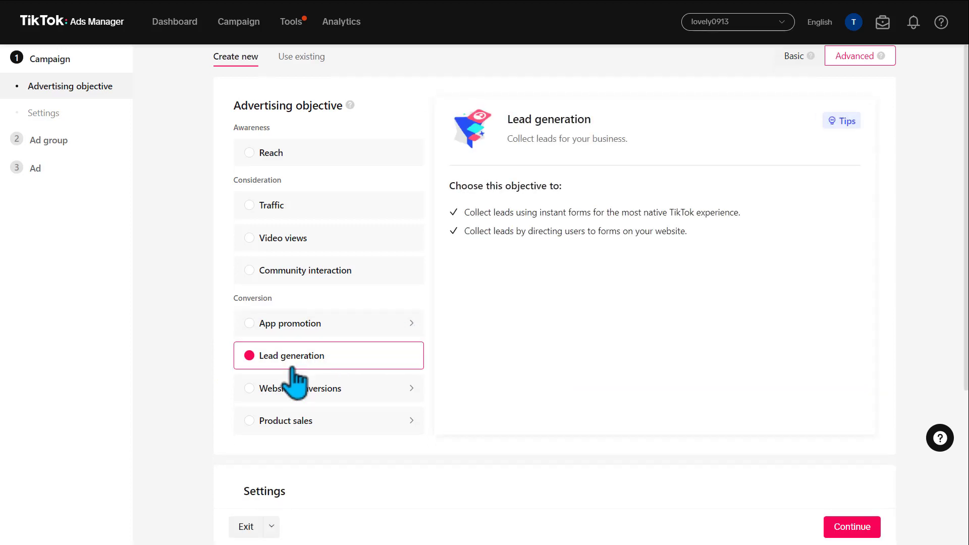
Name the campaign 'Lead generation test' with a daily campaign budget of 2,900.00 PHP
{"action": "scroll", "scroll_direction": "down", "scroll_amount": 3}
{"action": "type", "text": "Lead generation te"}
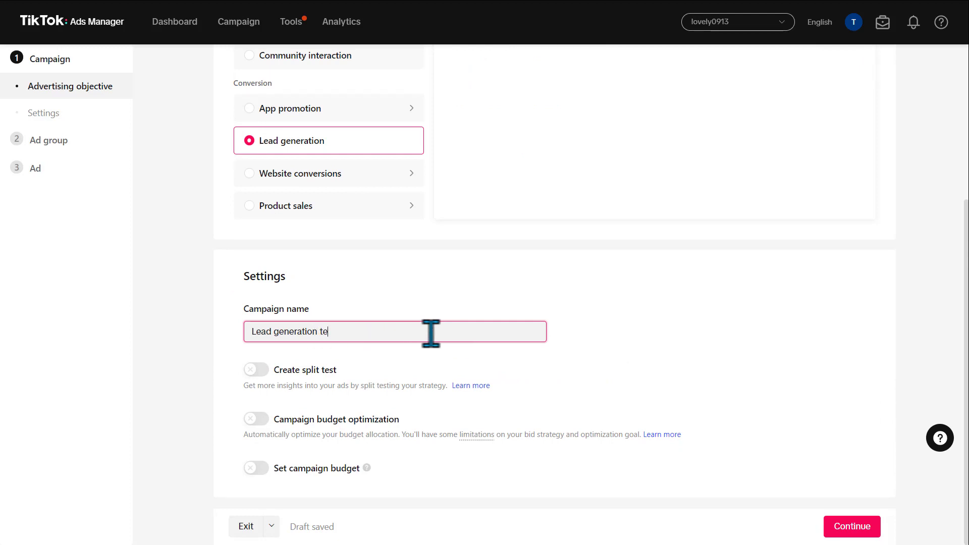
{"action": "type", "text": "st"}
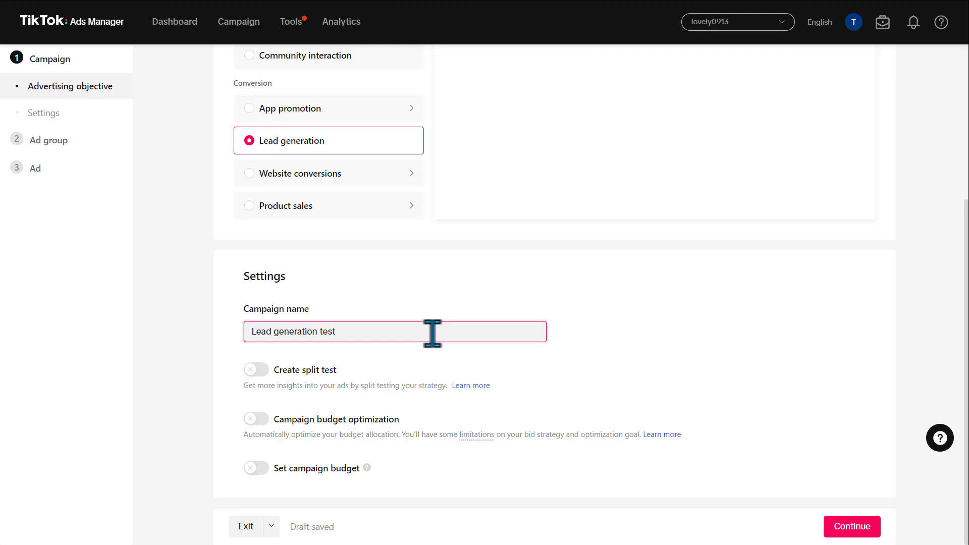
{"action": "mouse_move", "coordinate": [521, 402]}
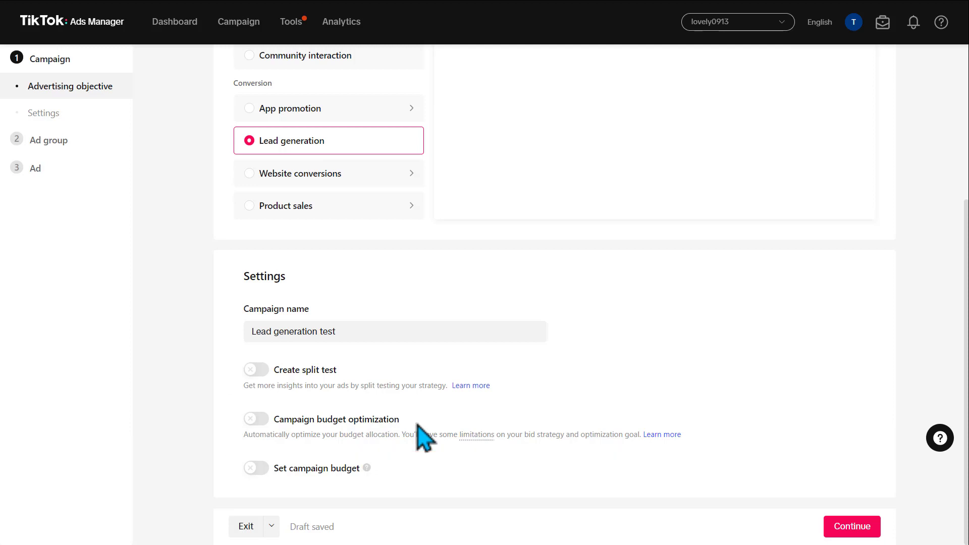
{"action": "mouse_move", "coordinate": [256, 468]}
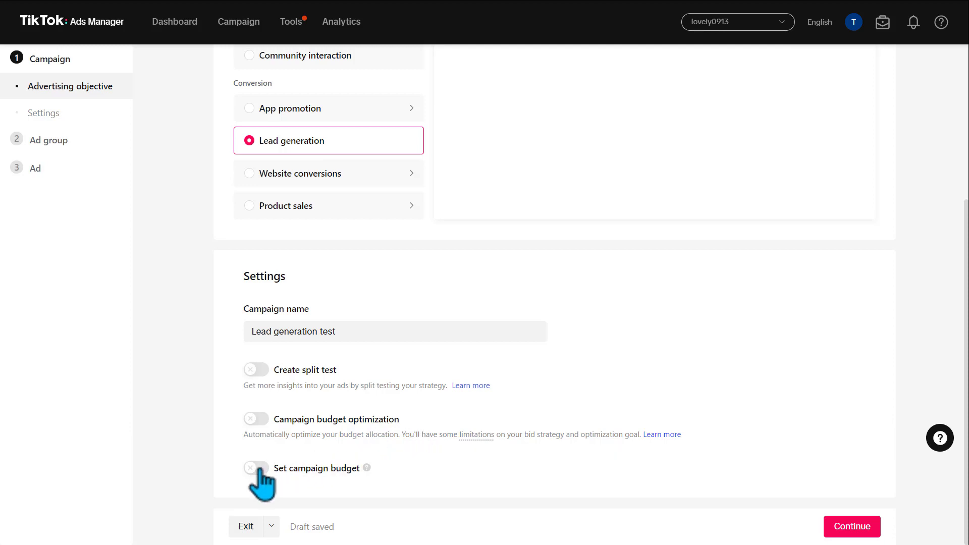
{"action": "left_click", "coordinate": [255, 468]}
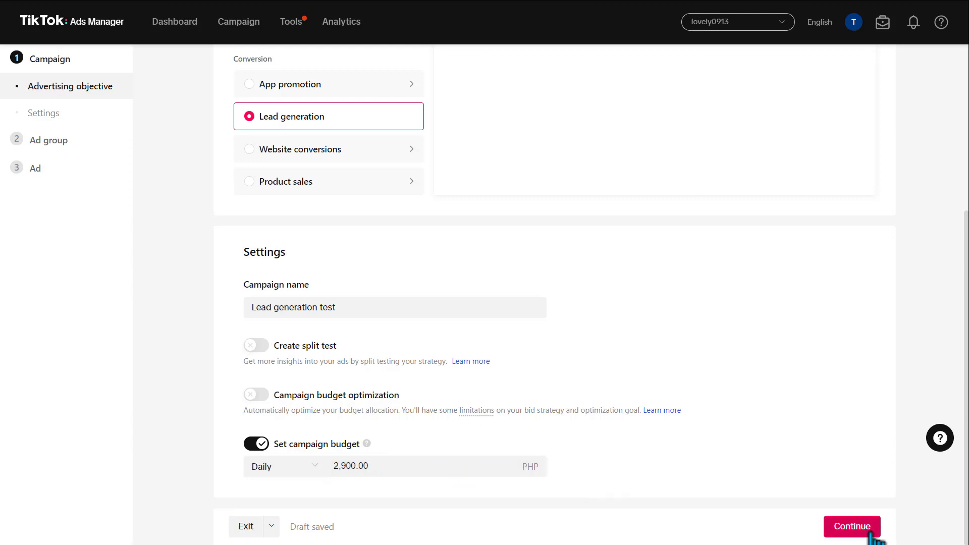
{"action": "left_click", "coordinate": [851, 526]}
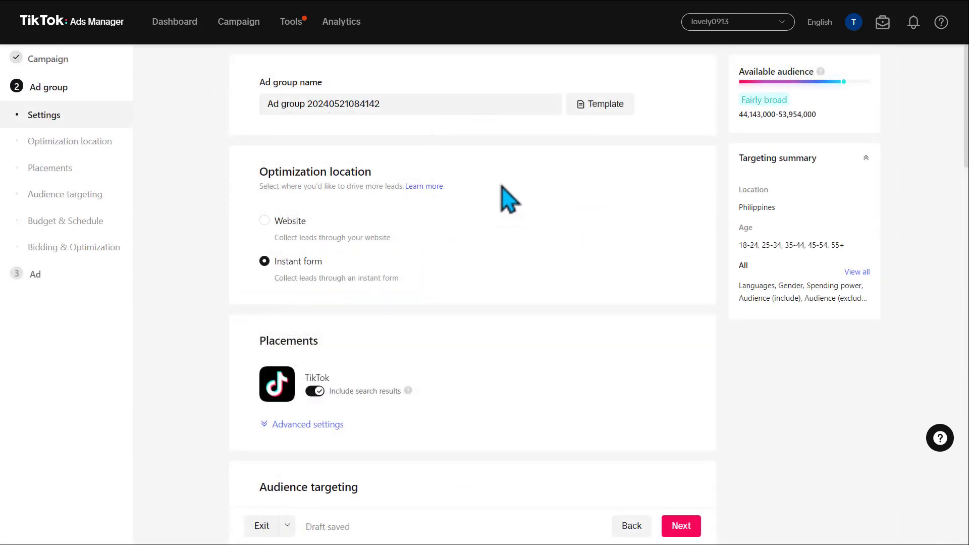
{"action": "left_click", "coordinate": [409, 103]}
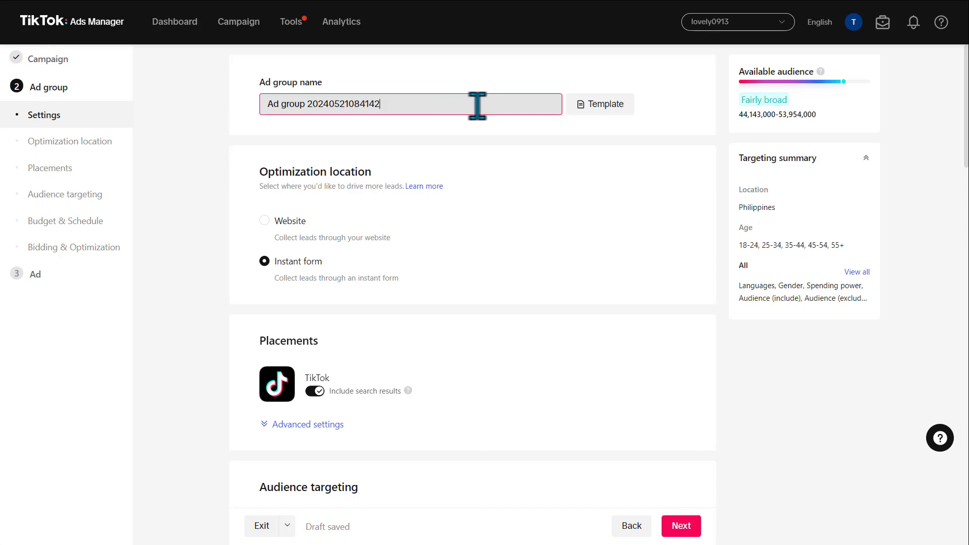
{"action": "scroll", "scroll_direction": "down", "scroll_amount": 3}
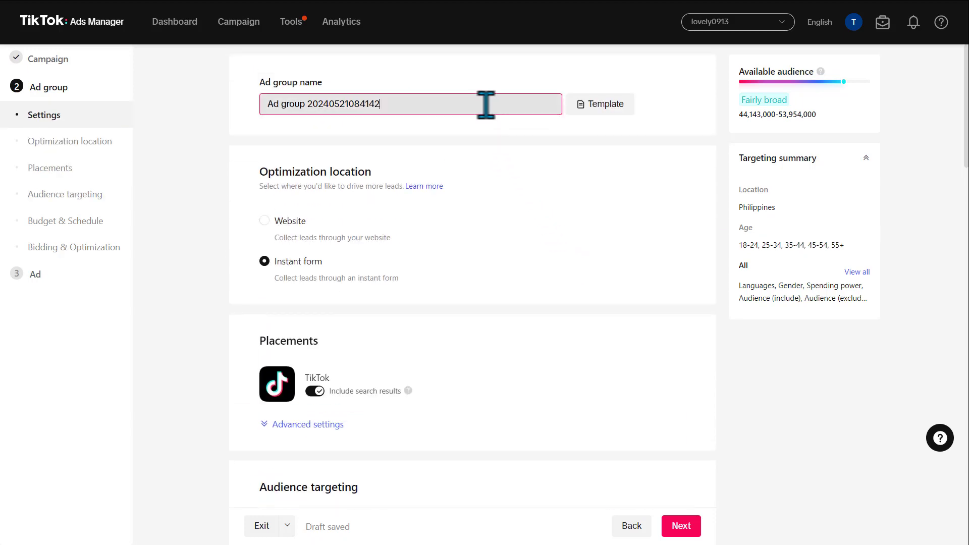
{"action": "double_click", "coordinate": [315, 171]}
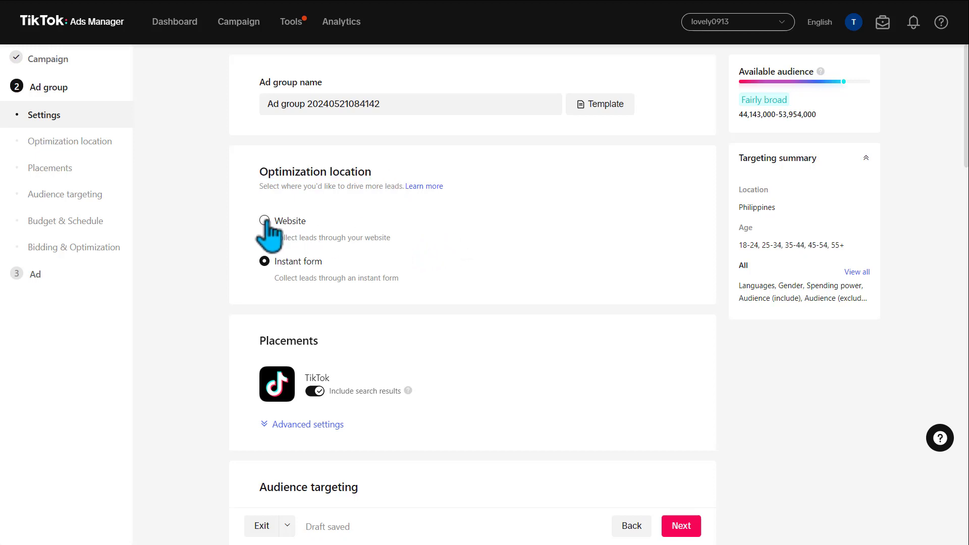
{"action": "left_click", "coordinate": [264, 221]}
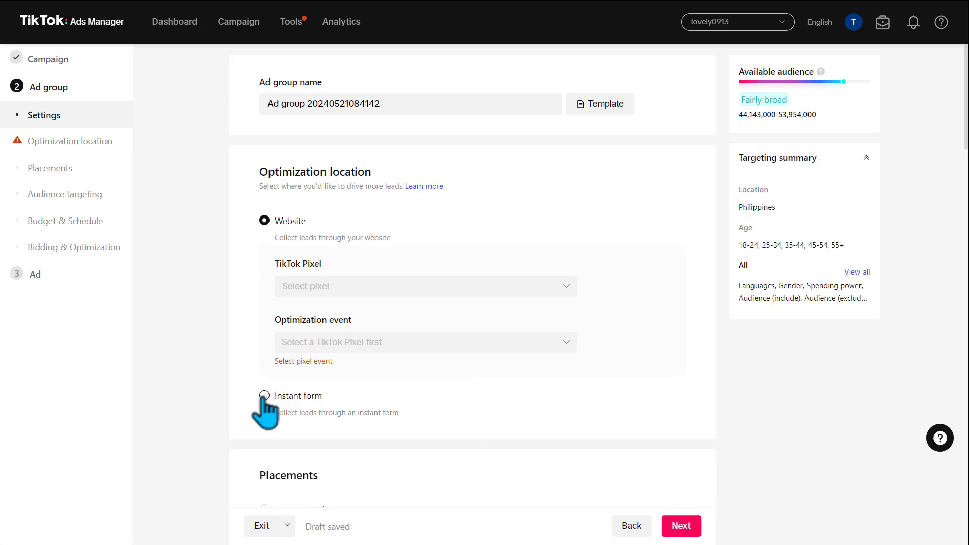
{"action": "left_click", "coordinate": [264, 396]}
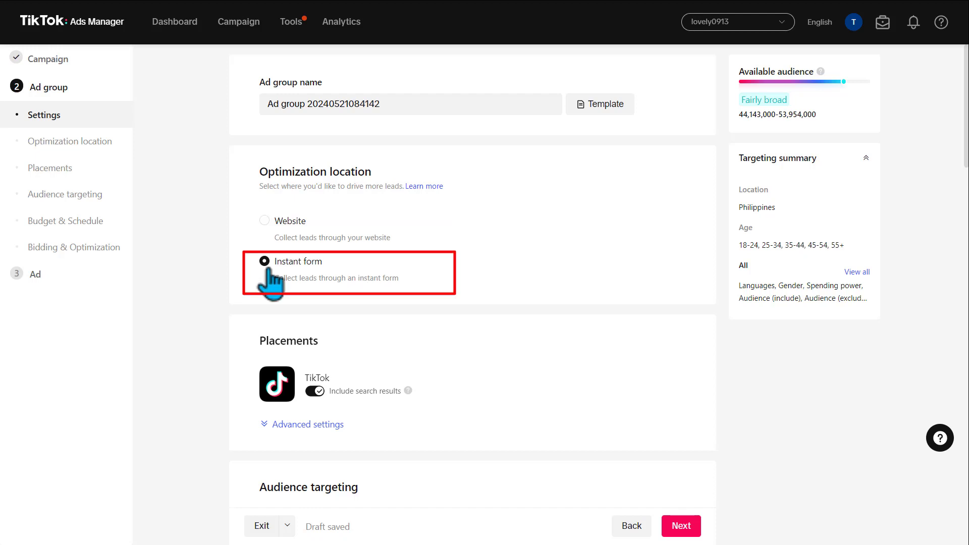
{"action": "scroll", "scroll_direction": "down", "scroll_amount": 3}
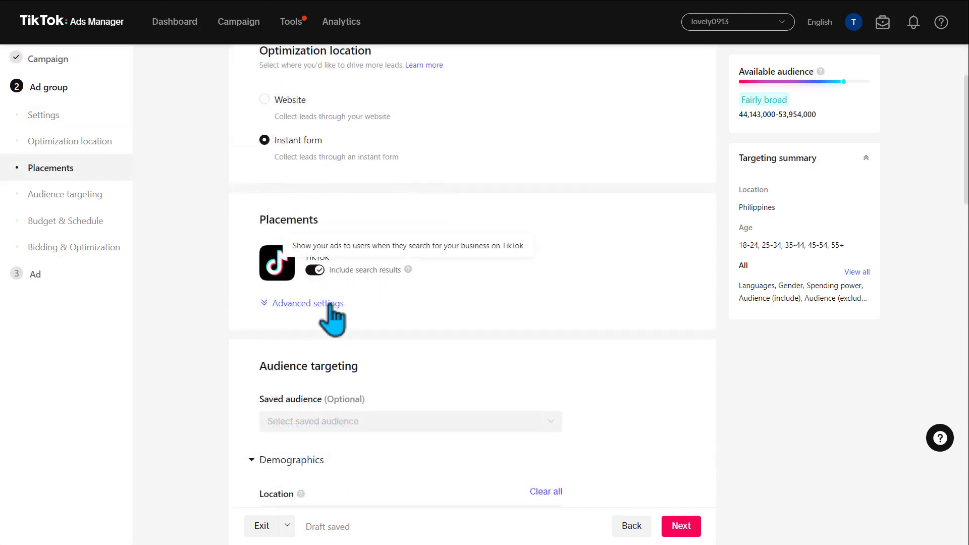
Expand the Placements advanced settings showing user comment, video download and sharing options
{"action": "left_click", "coordinate": [308, 303]}
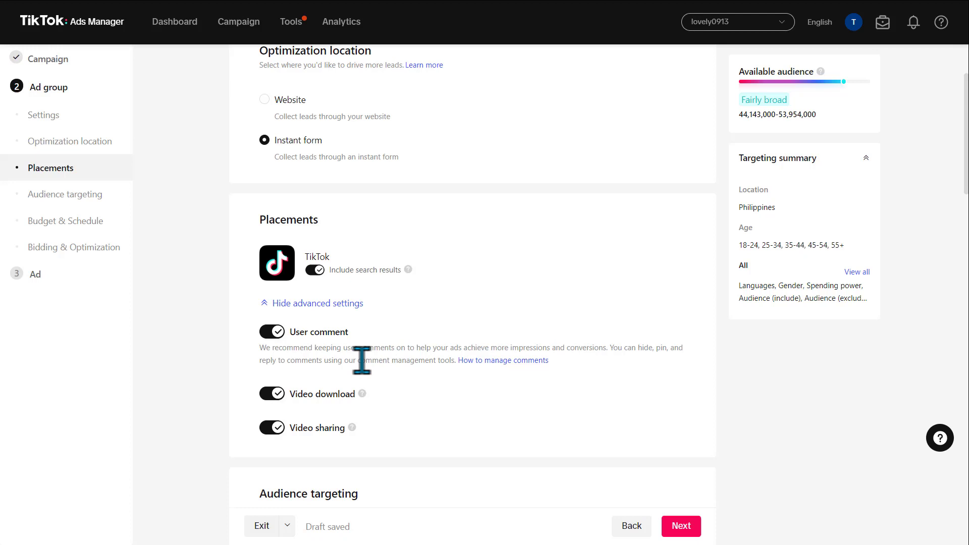
{"action": "mouse_move", "coordinate": [428, 408]}
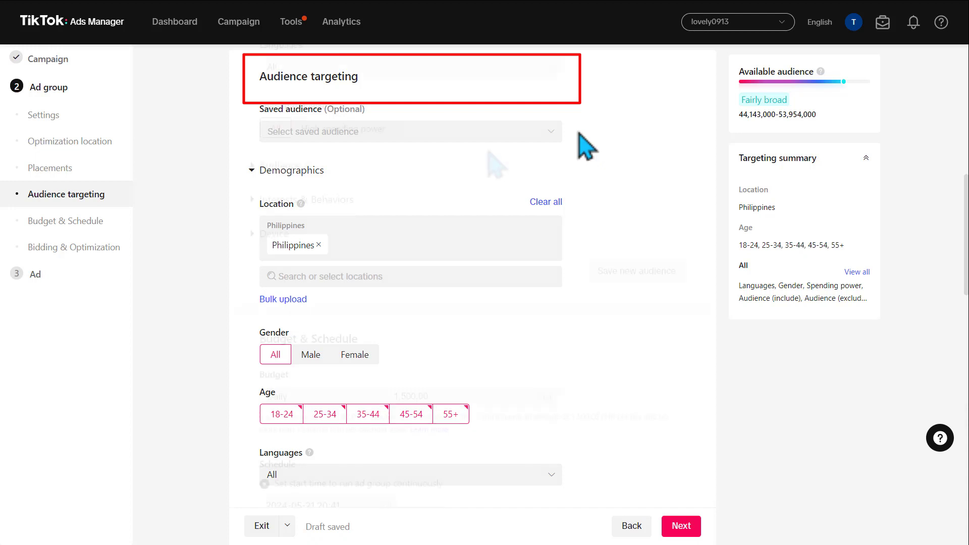
Add Sports & Fitness and Golf interests, and set the daily budget to 1,900.00 PHP
{"action": "scroll", "scroll_direction": "down", "scroll_amount": 3}
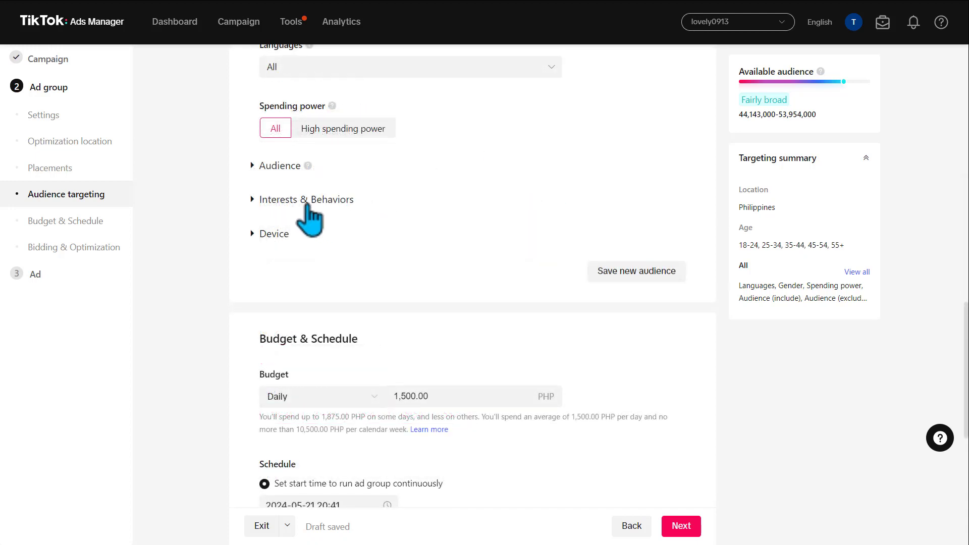
{"action": "left_click", "coordinate": [308, 199]}
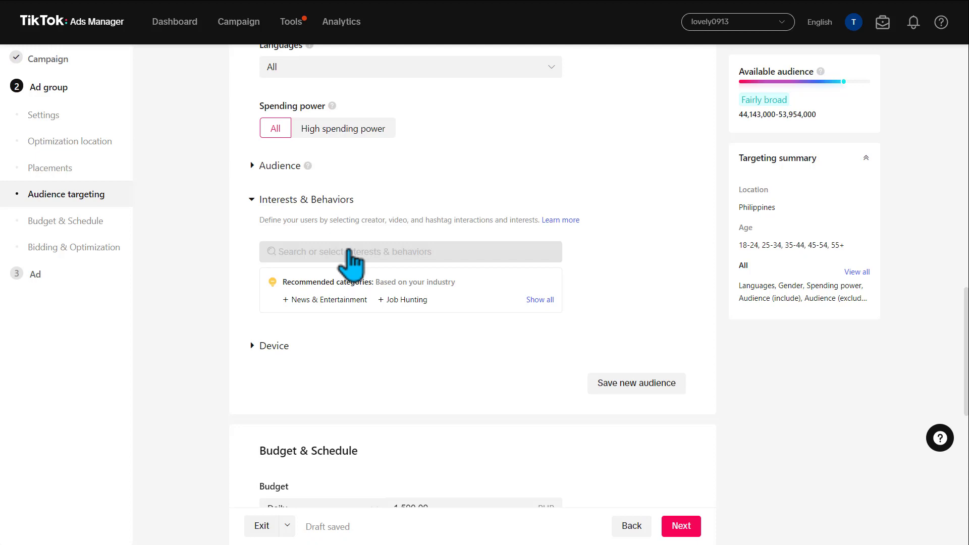
{"action": "left_click", "coordinate": [410, 251]}
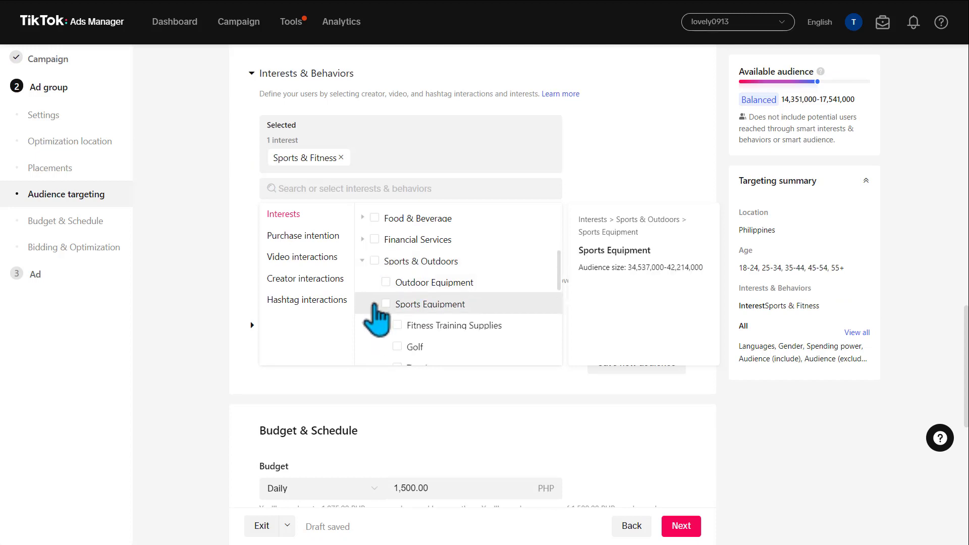
{"action": "left_click", "coordinate": [397, 283]}
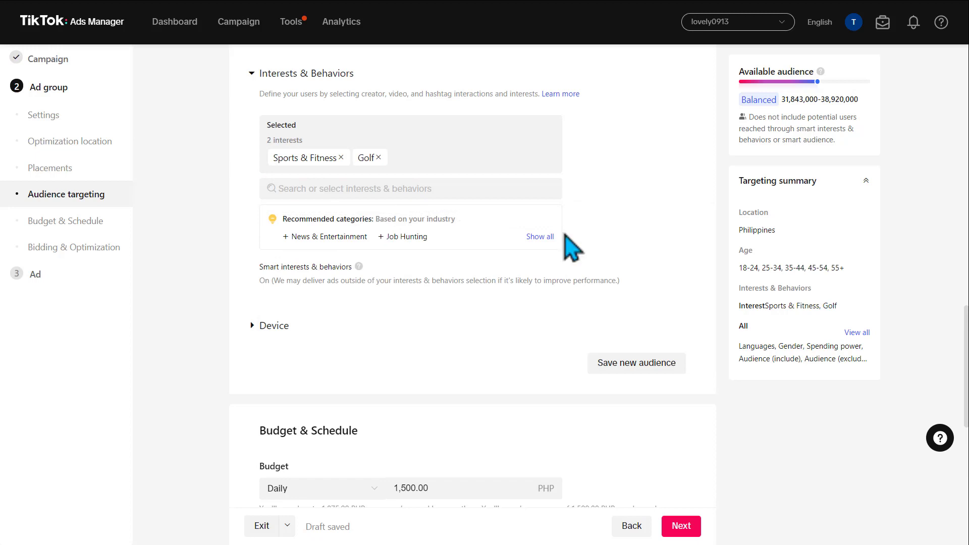
{"action": "left_click", "coordinate": [273, 325]}
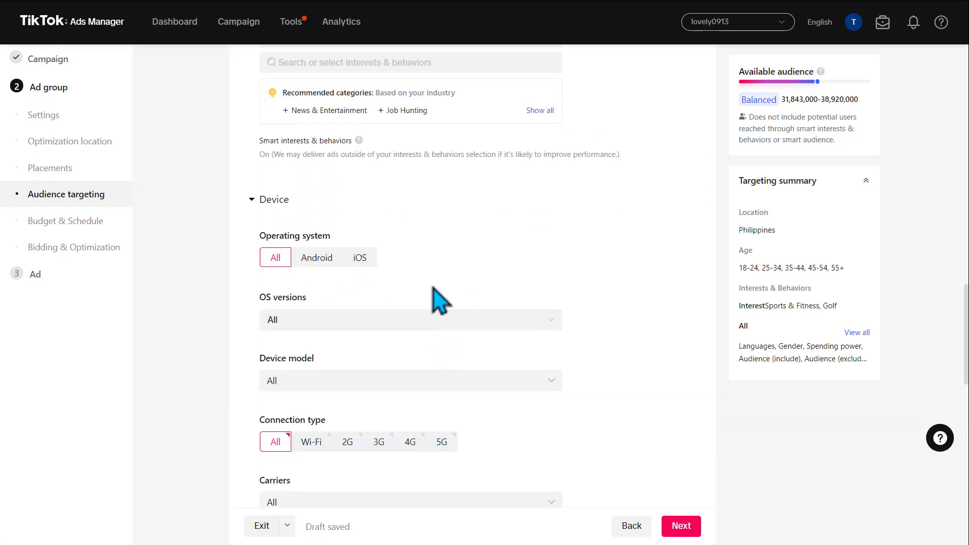
{"action": "left_click", "coordinate": [66, 221]}
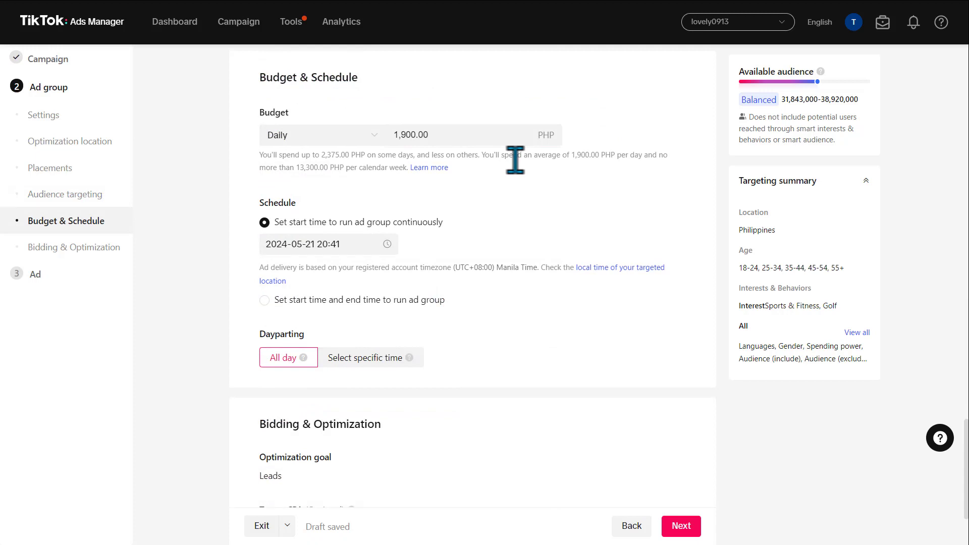
{"action": "mouse_move", "coordinate": [336, 345]}
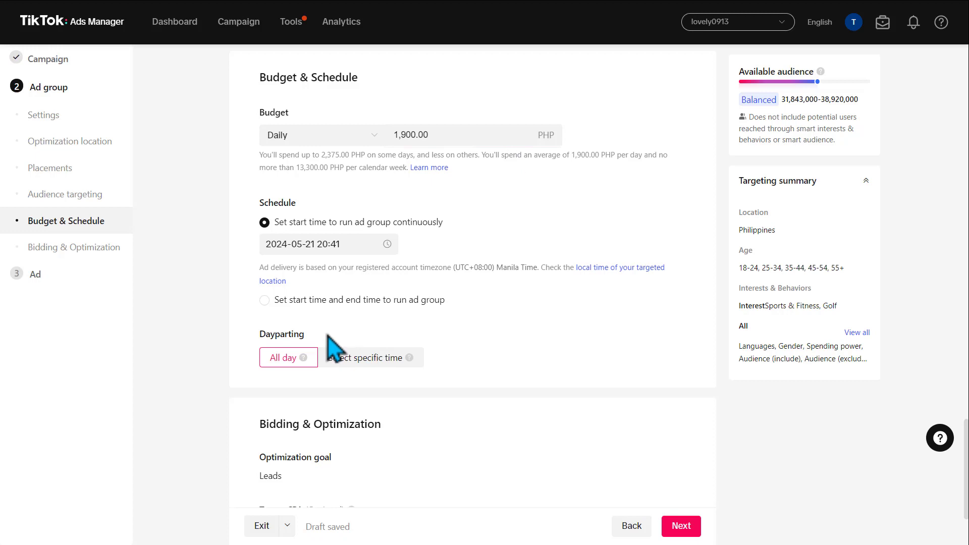
Review the Budget & Schedule and Bidding settings before moving to the Ad step
{"action": "scroll", "scroll_direction": "down", "scroll_amount": 3}
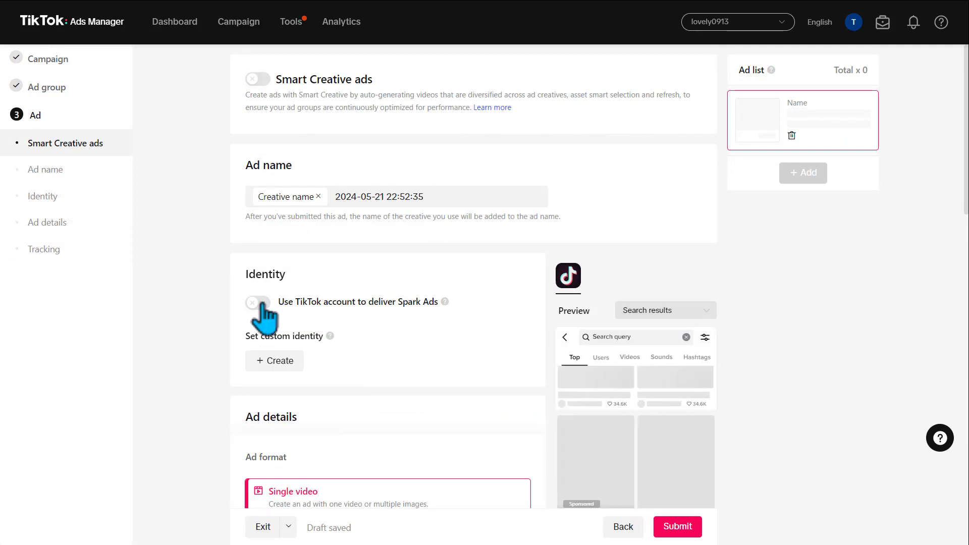
Use Instant Form as the destination and start a new form to show the templates
{"action": "left_click", "coordinate": [257, 303]}
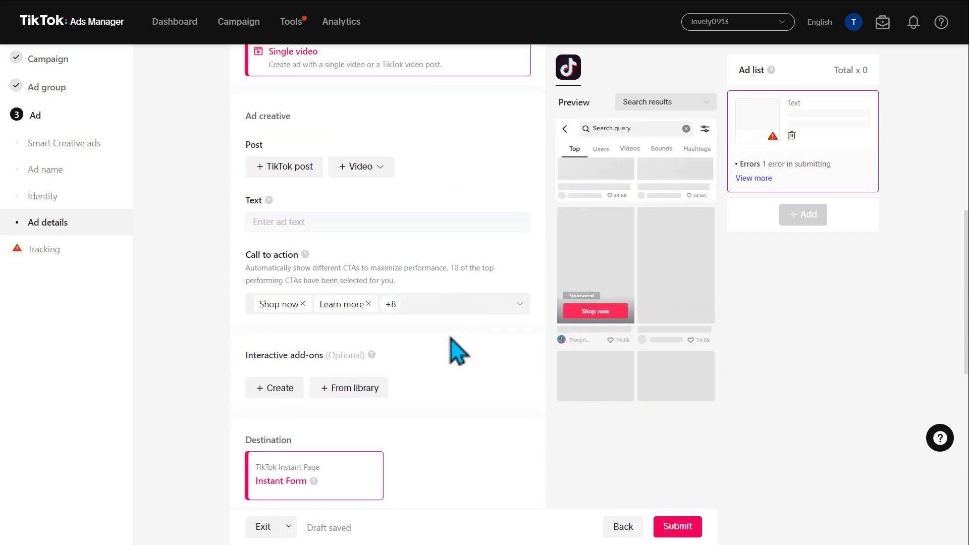
{"action": "scroll", "scroll_direction": "down", "scroll_amount": 3}
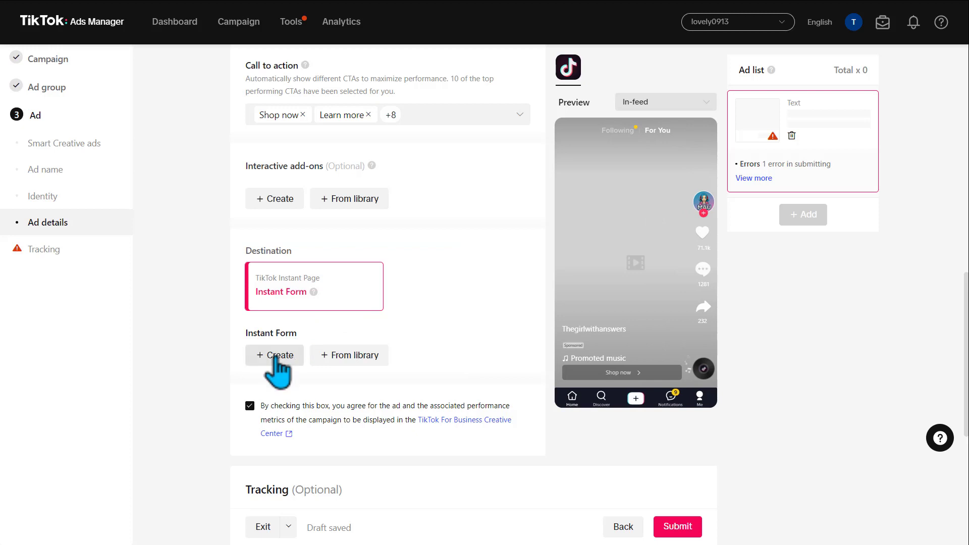
{"action": "left_click", "coordinate": [275, 355]}
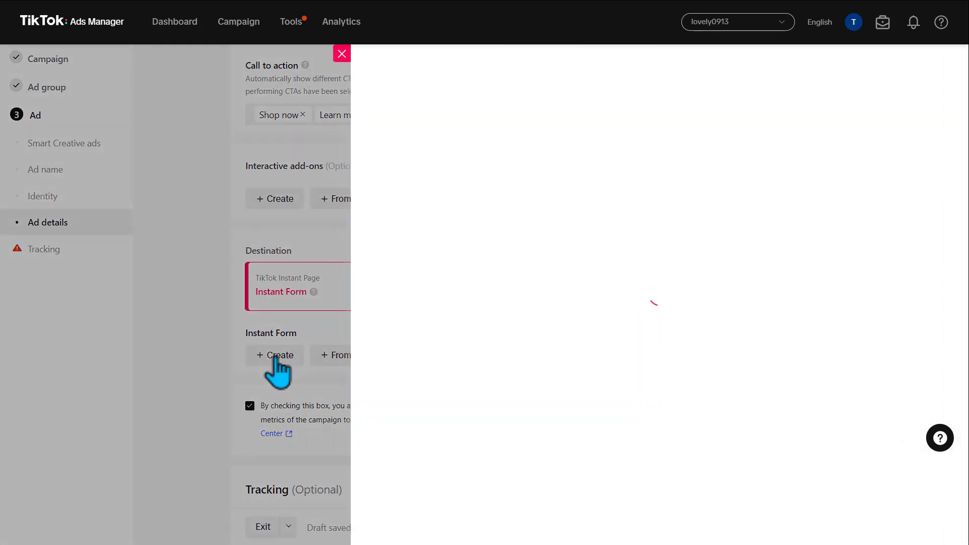
{"action": "left_click", "coordinate": [275, 355]}
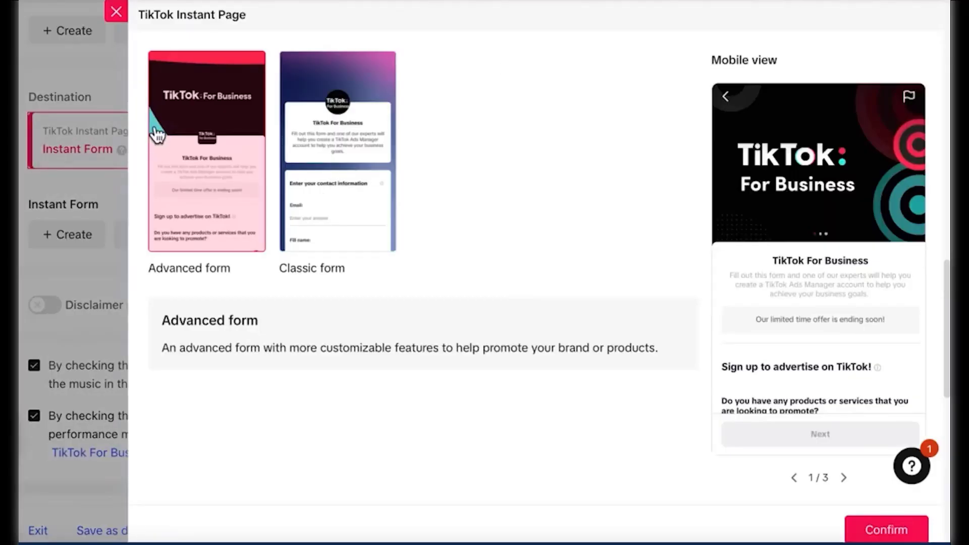
{"action": "mouse_move", "coordinate": [244, 180]}
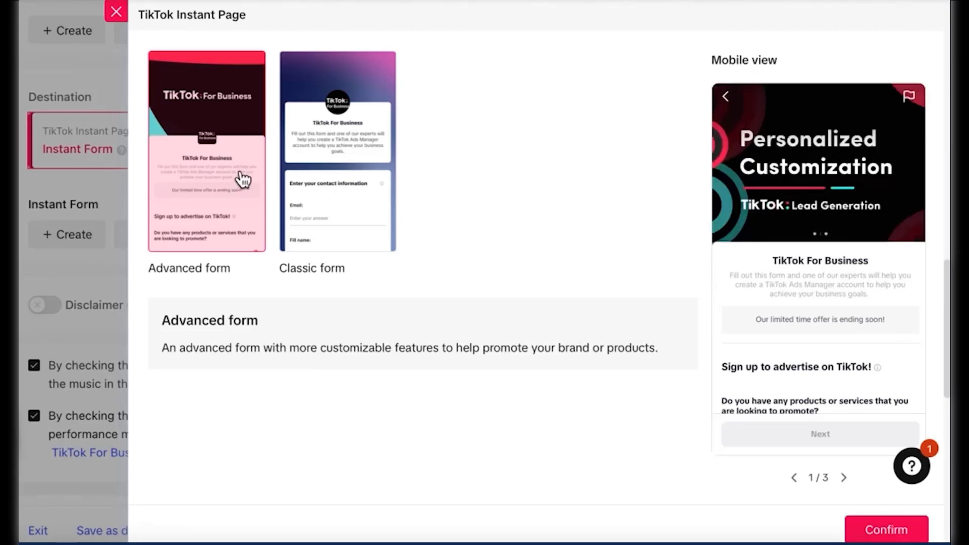
Start the form from the Advanced template and switch it to a Custom Color Scheme
{"action": "left_click", "coordinate": [206, 151]}
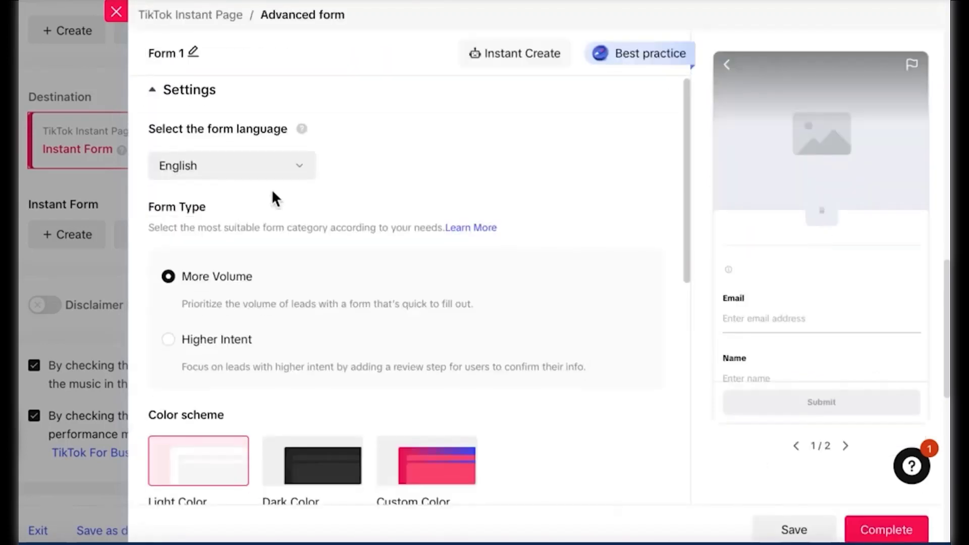
{"action": "left_click", "coordinate": [217, 276]}
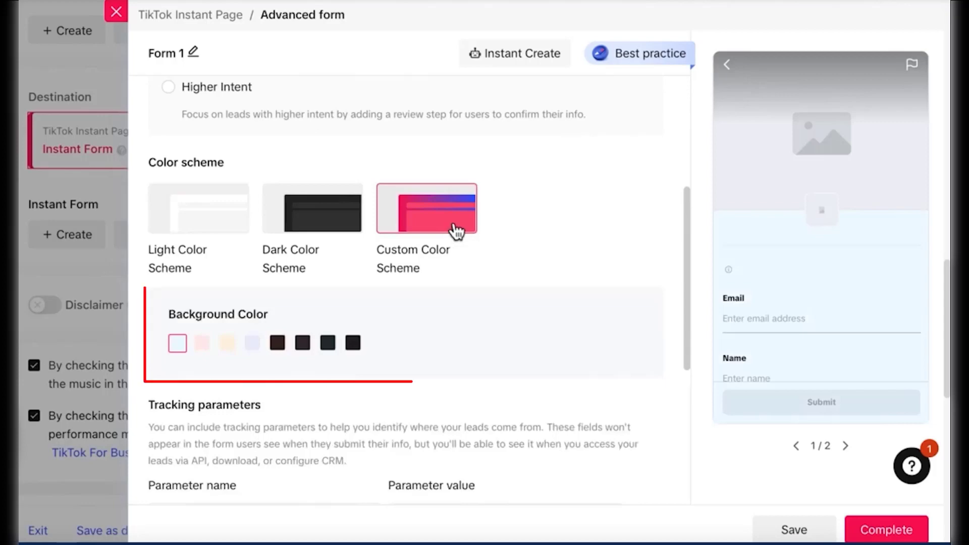
{"action": "scroll", "scroll_direction": "down", "scroll_amount": 3}
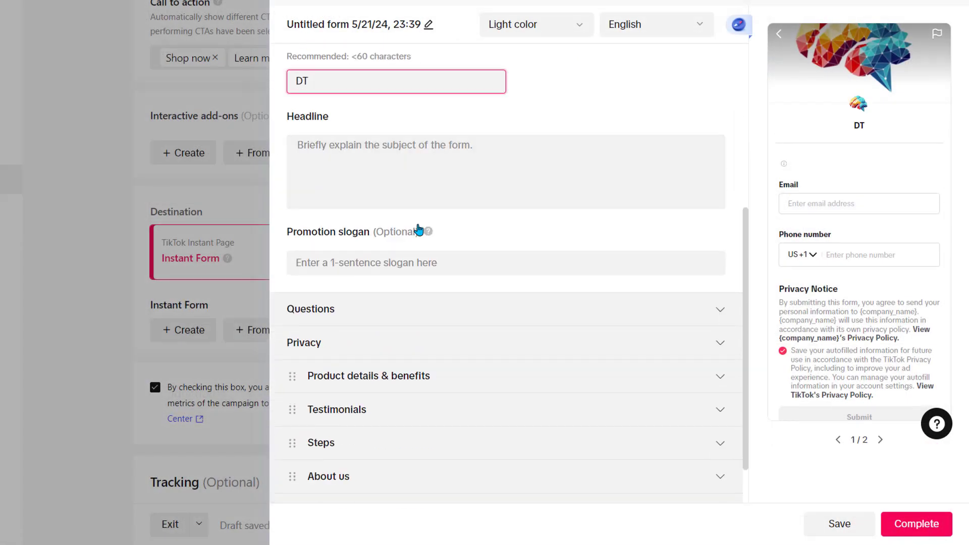
Enter the headline 'Free Golf Swing Lessons - Inquire Now' and slogan 'Fill out now for 20% off'
{"action": "left_click", "coordinate": [505, 172]}
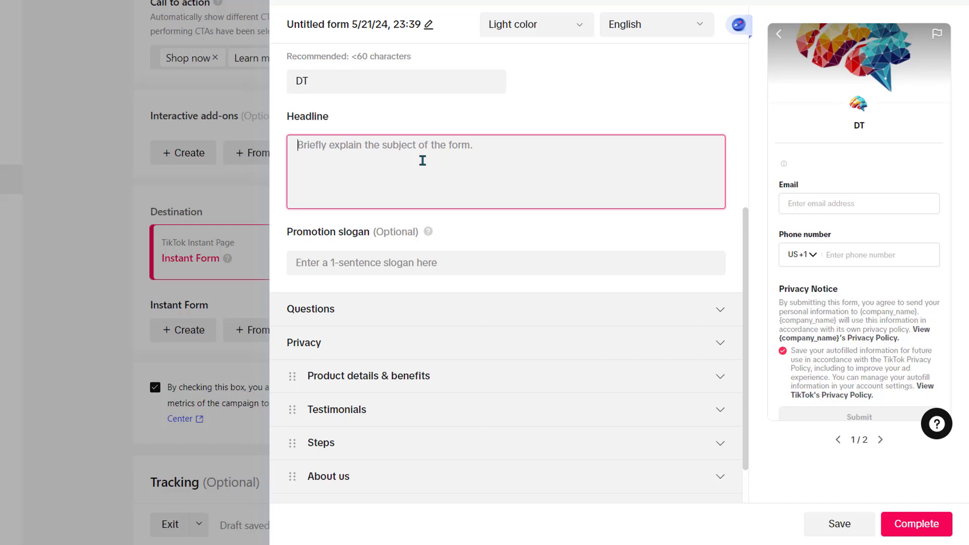
{"action": "mouse_move", "coordinate": [398, 250]}
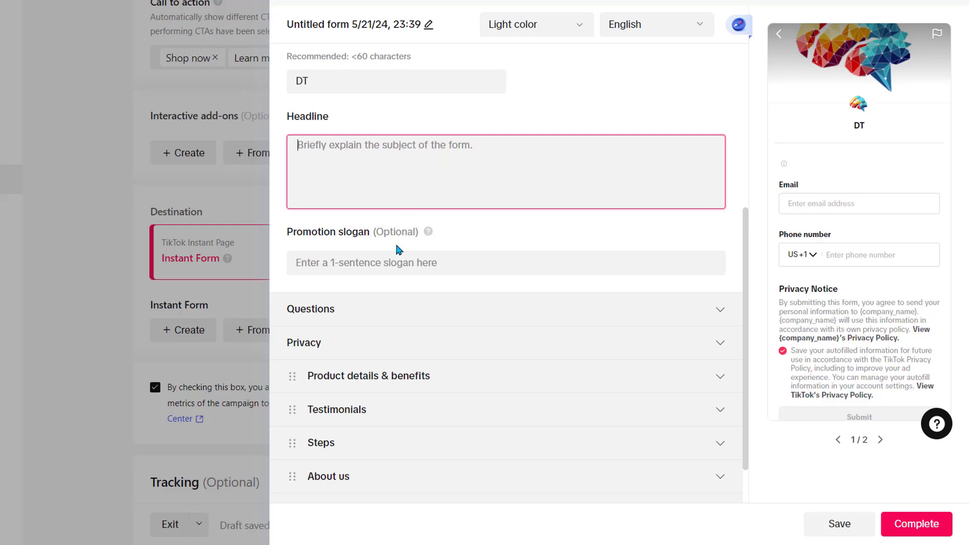
{"action": "left_click", "coordinate": [504, 261]}
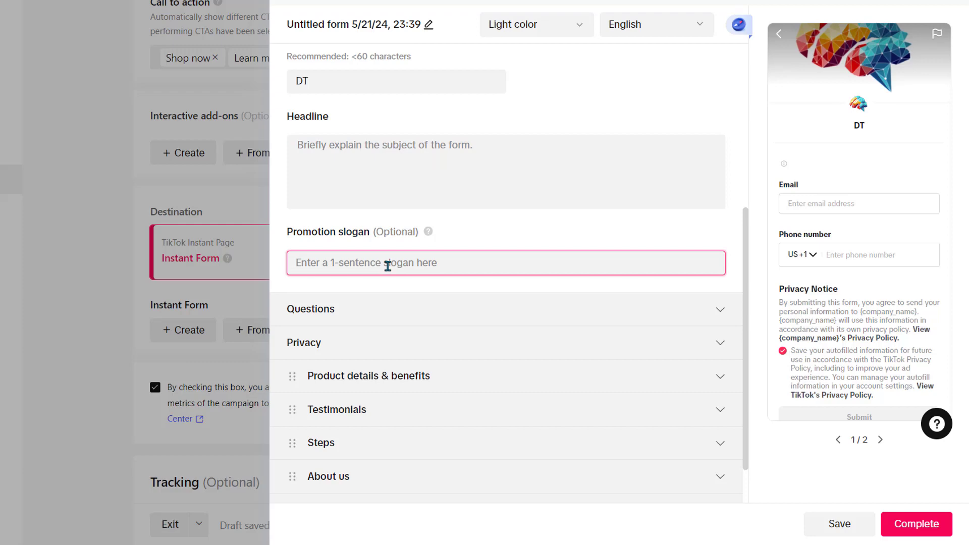
{"action": "type", "text": "Fill out now for 20%"}
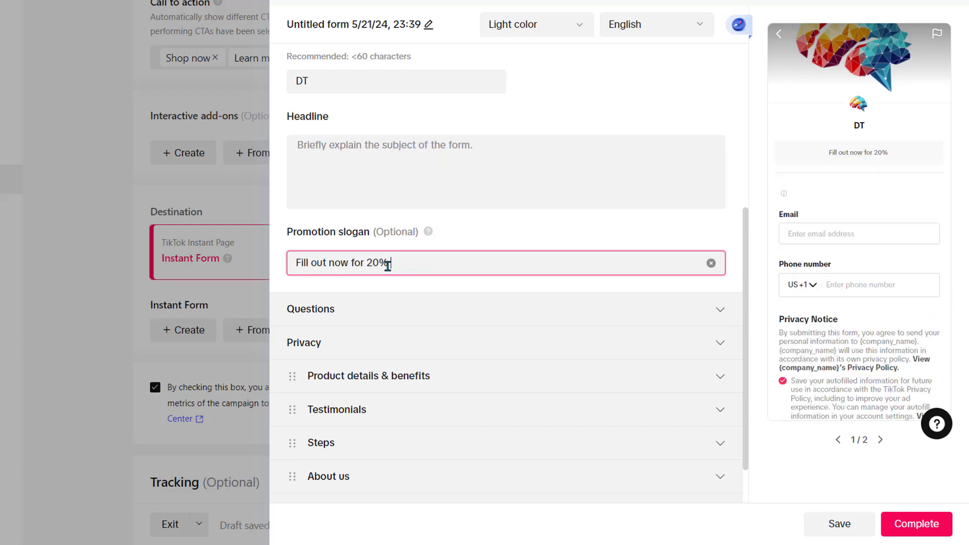
{"action": "type", "text": "Free Golf Swing Lessons - Inquire now"}
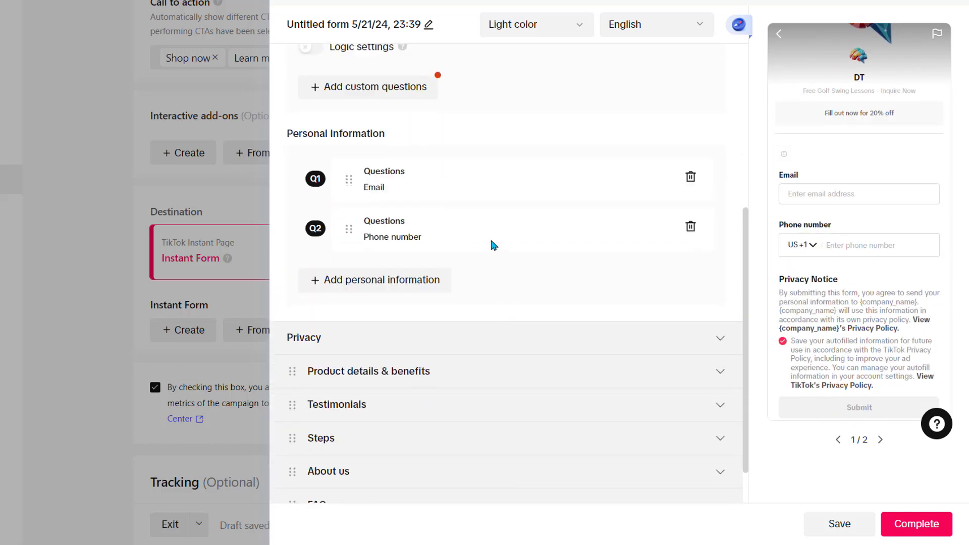
Add the custom question 'What is your Golf handicap' from the Contact information options
{"action": "left_click", "coordinate": [375, 351]}
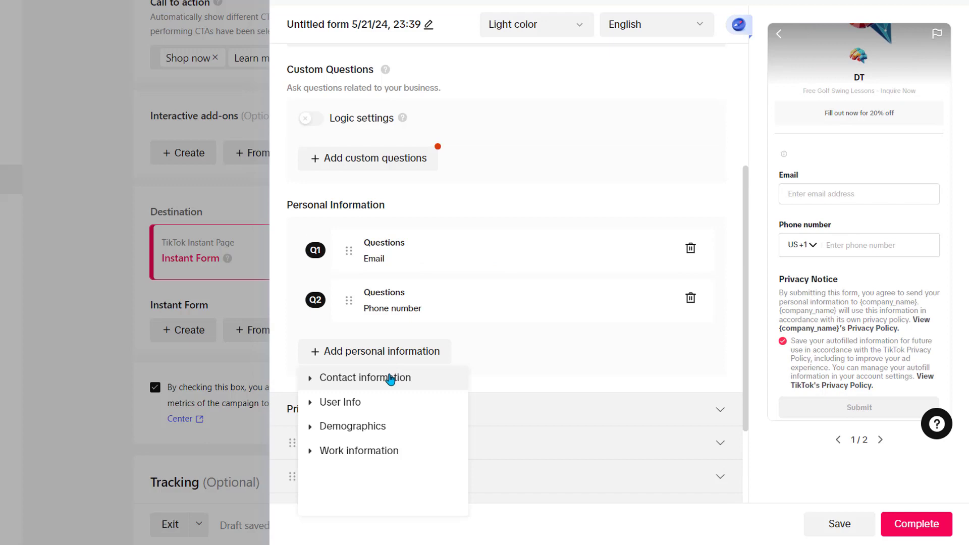
{"action": "left_click", "coordinate": [365, 377]}
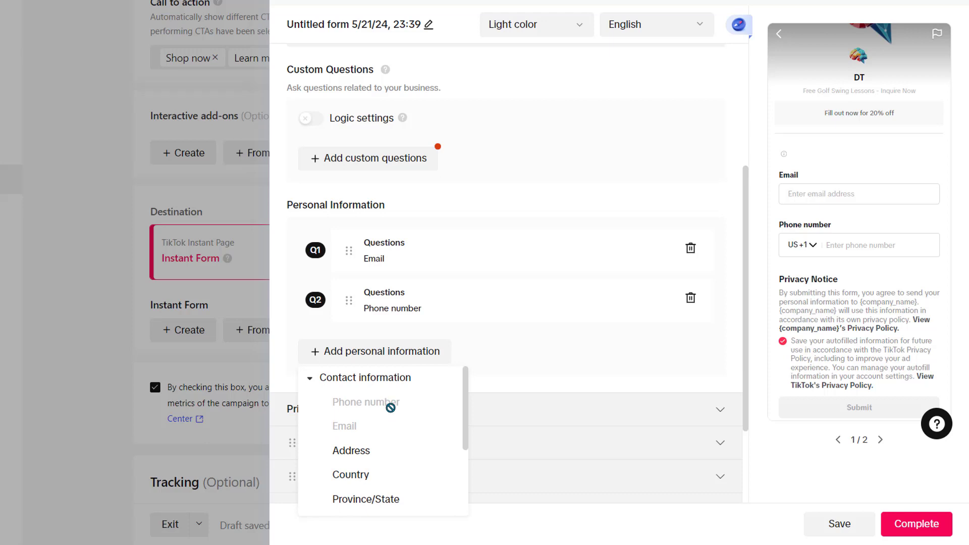
{"action": "left_click", "coordinate": [367, 157]}
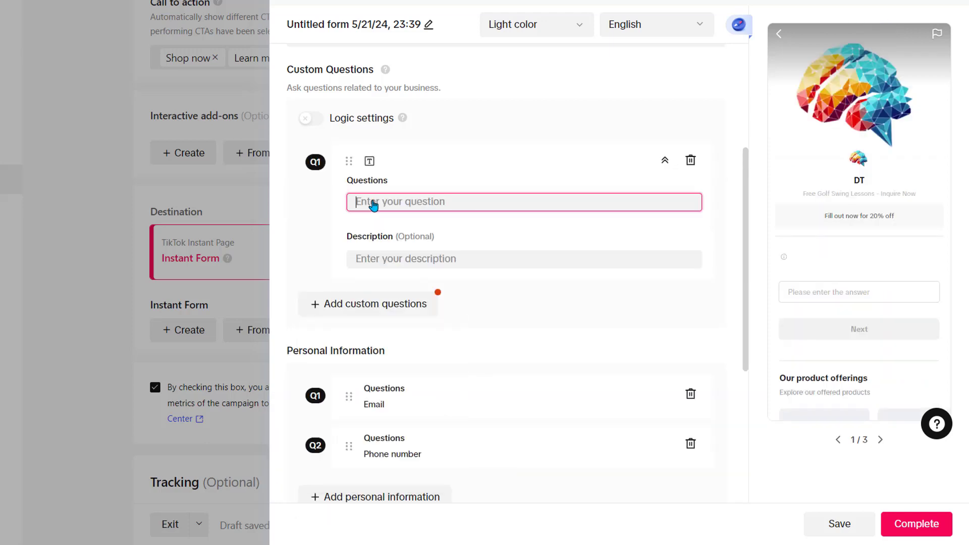
{"action": "type", "text": "What is your Golf handicap"}
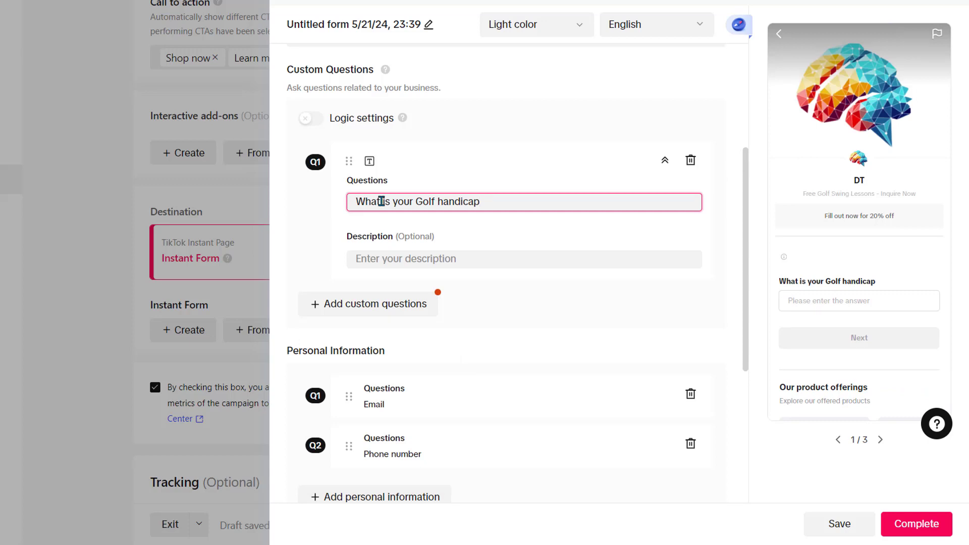
{"action": "scroll", "scroll_direction": "down", "scroll_amount": 3}
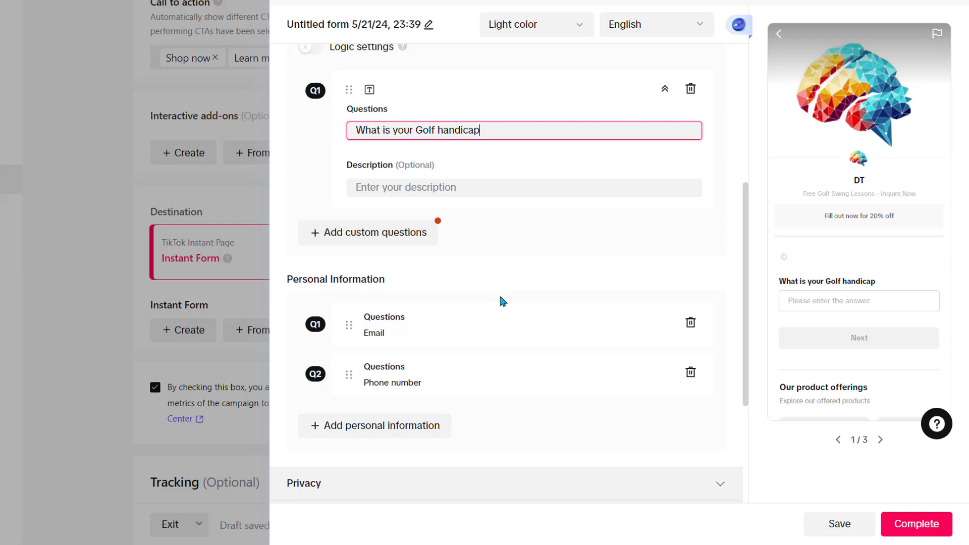
{"action": "mouse_move", "coordinate": [495, 315]}
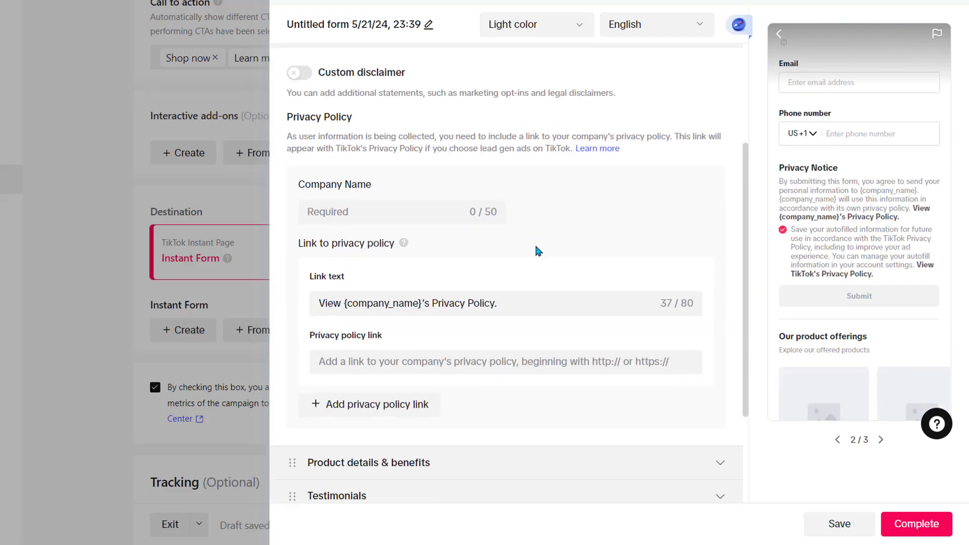
Edit the Privacy section's Company Name and privacy policy link fields
{"action": "left_click", "coordinate": [414, 361]}
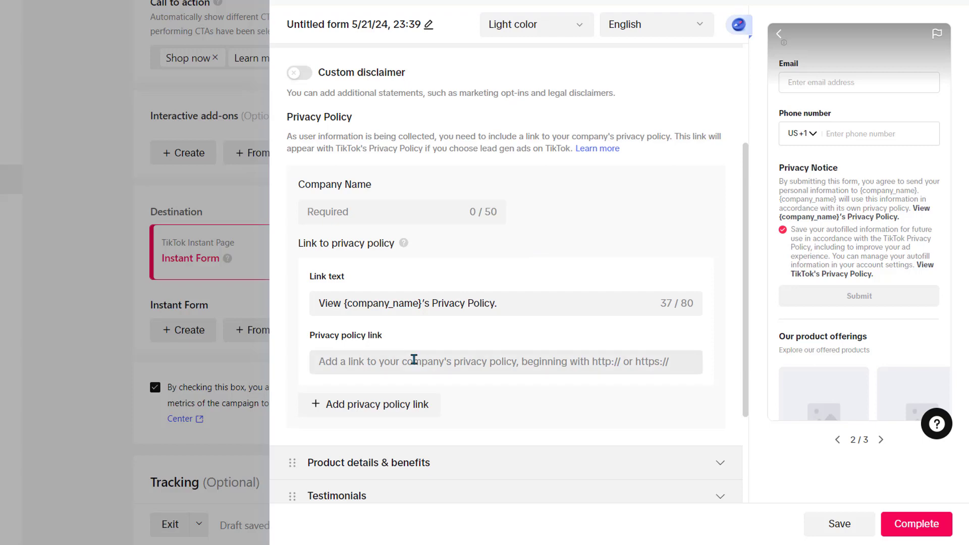
{"action": "left_click", "coordinate": [413, 361]}
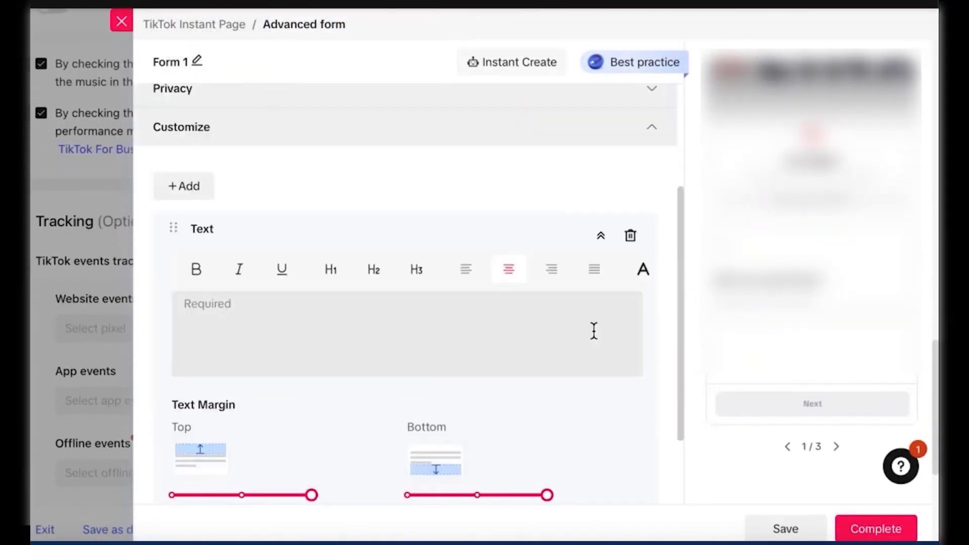
Scroll past the Text block down to the form's Thank you screen settings
{"action": "scroll", "scroll_direction": "down", "scroll_amount": 3}
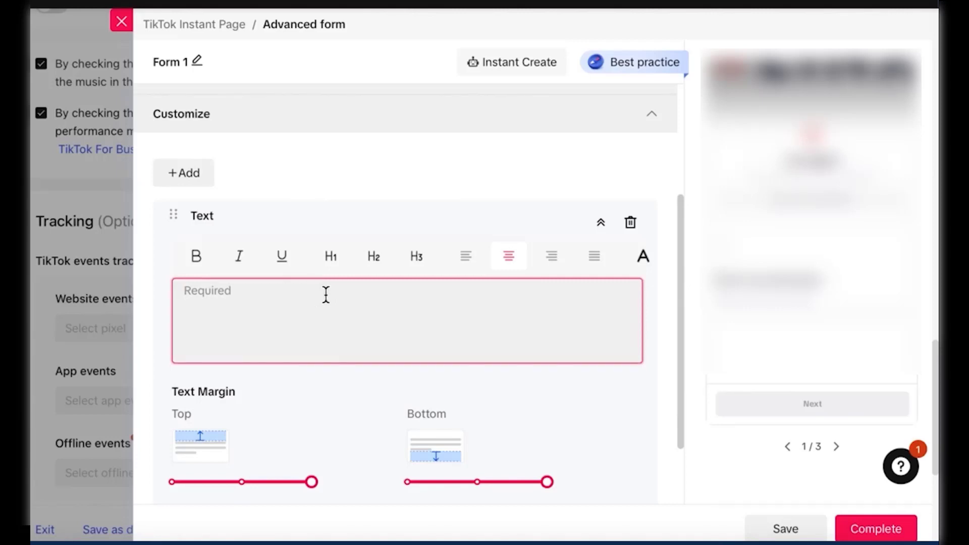
{"action": "scroll", "scroll_direction": "down", "scroll_amount": 3}
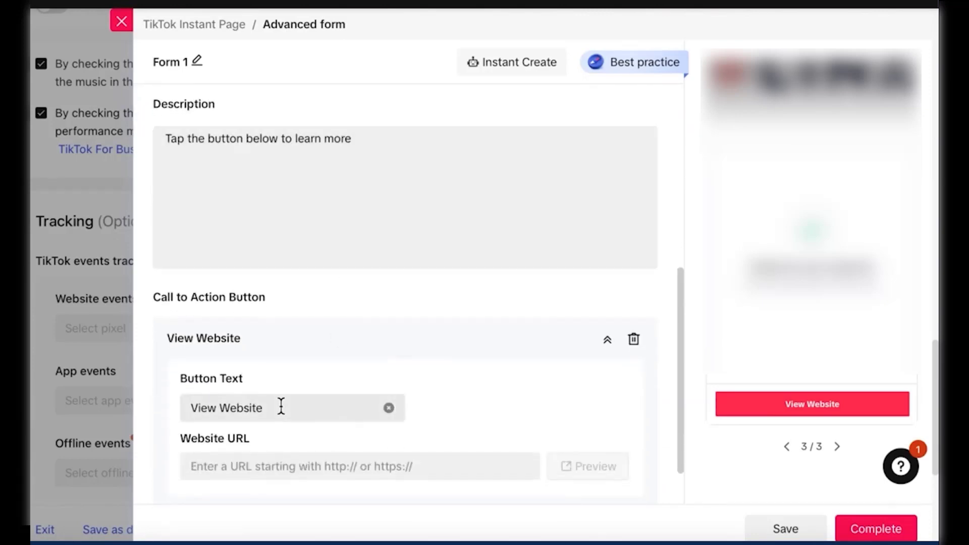
Enter 'Lin' and 'Confirm Session' in the thank-you screen's text fields
{"action": "type", "text": "Lin"}
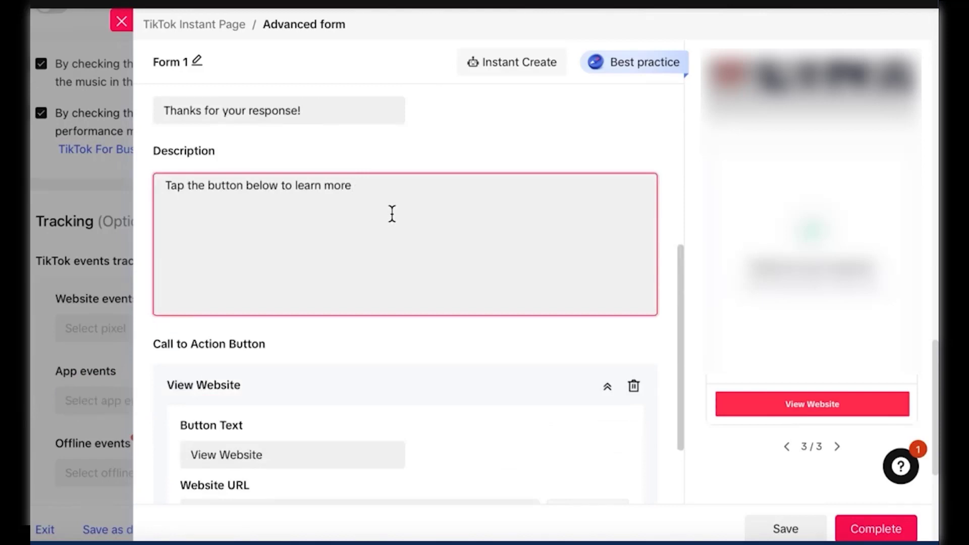
{"action": "type", "text": "Confirm Session"}
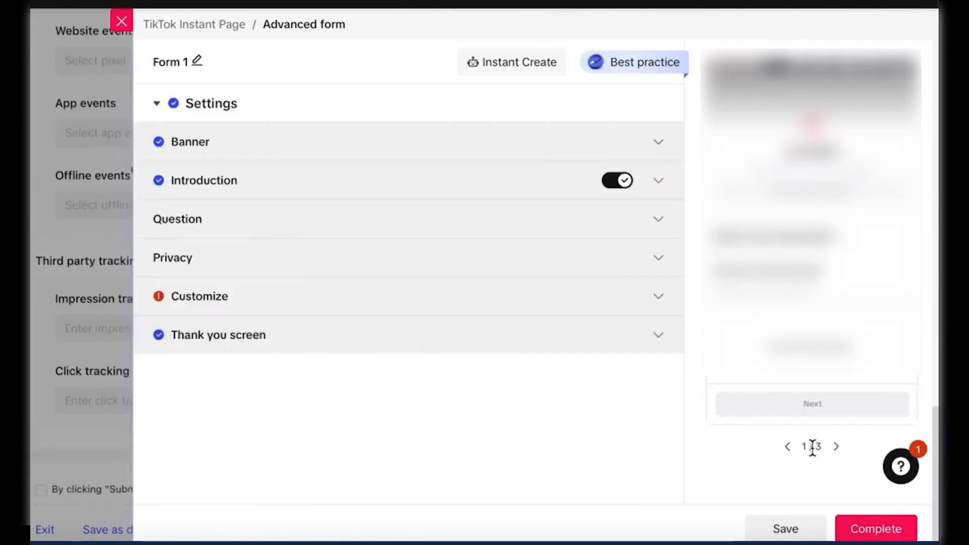
Open Tools > Leads and confirm exiting the unfinished ad draft
{"action": "left_click", "coordinate": [874, 529]}
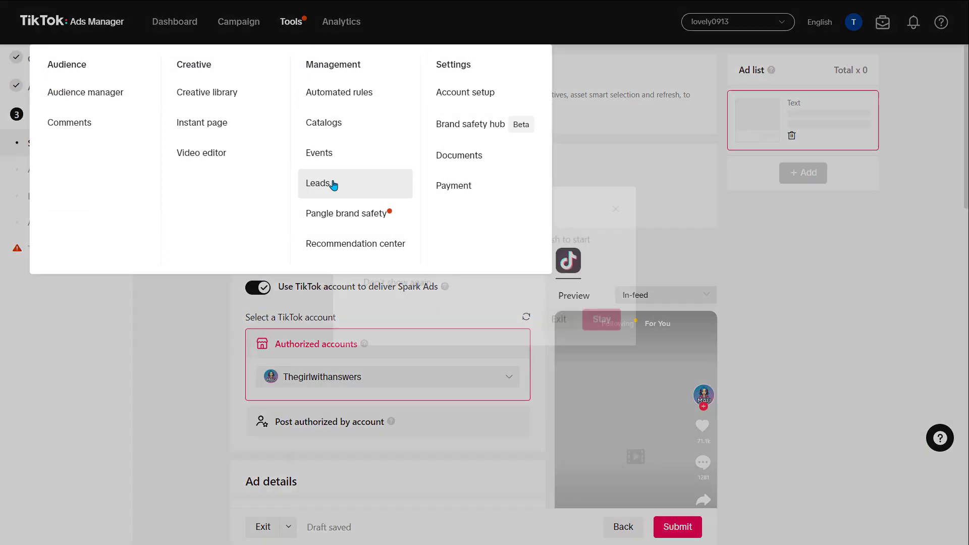
{"action": "left_click", "coordinate": [263, 526]}
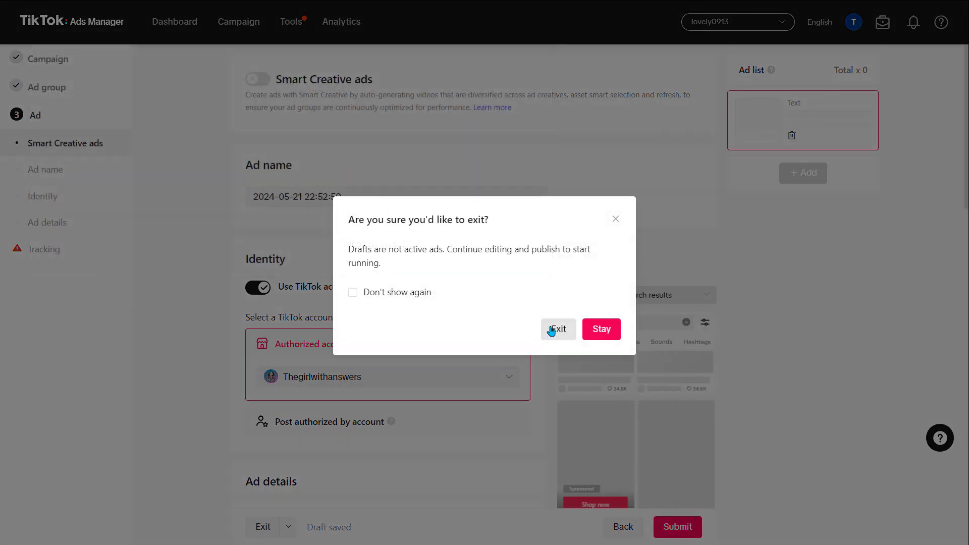
{"action": "left_click", "coordinate": [557, 328]}
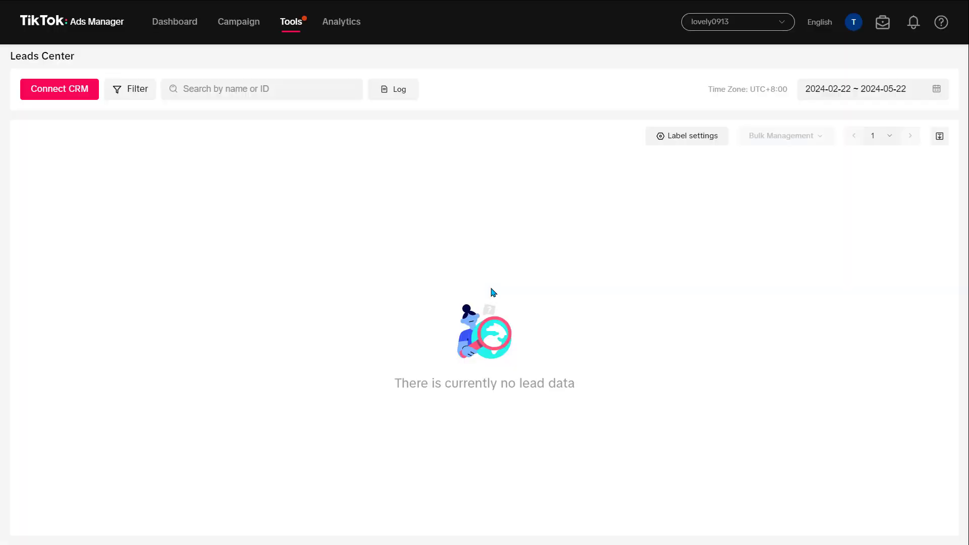
{"action": "mouse_move", "coordinate": [205, 210]}
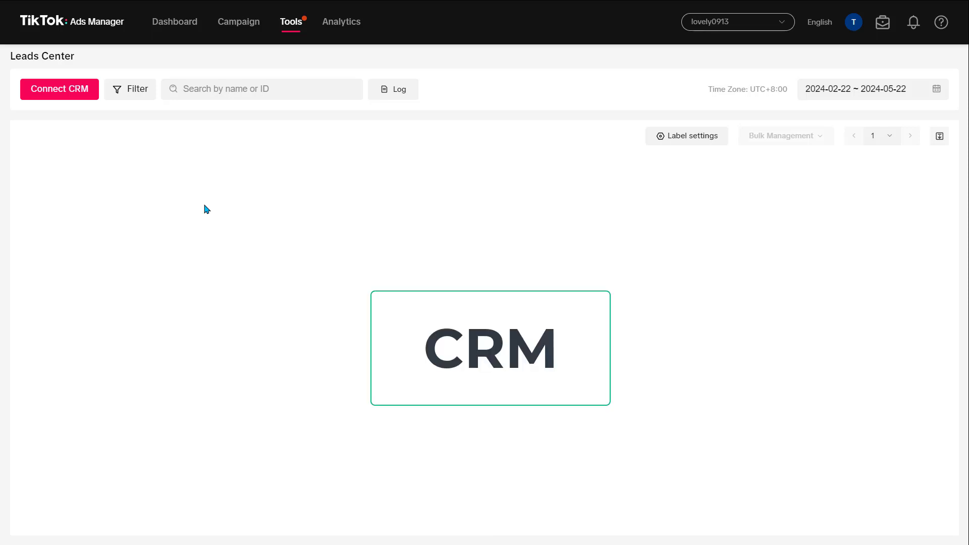
{"action": "left_click", "coordinate": [290, 21]}
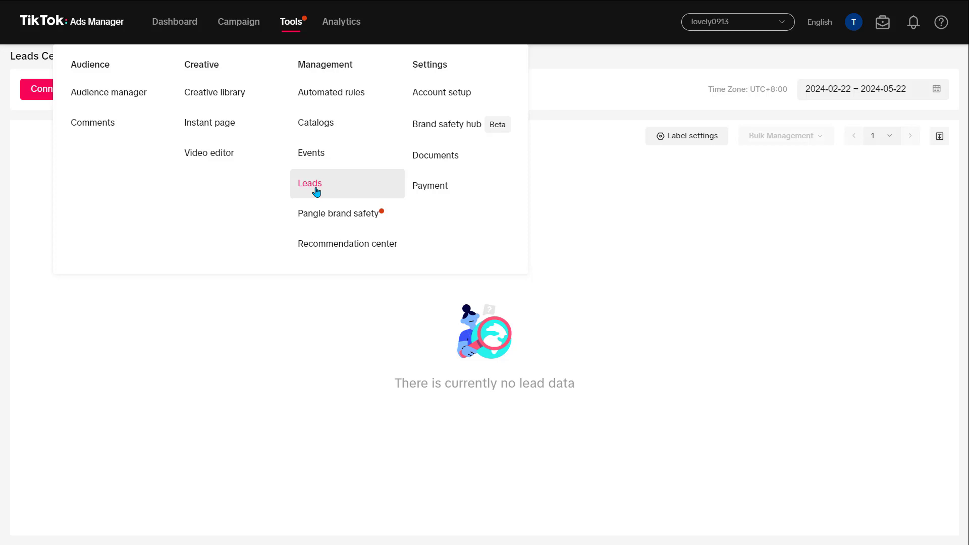
{"action": "left_click", "coordinate": [309, 183]}
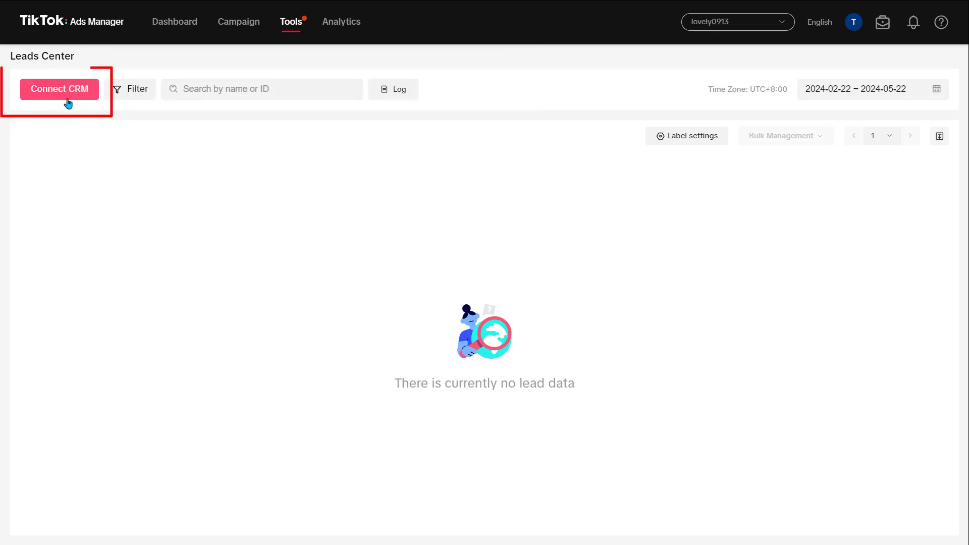